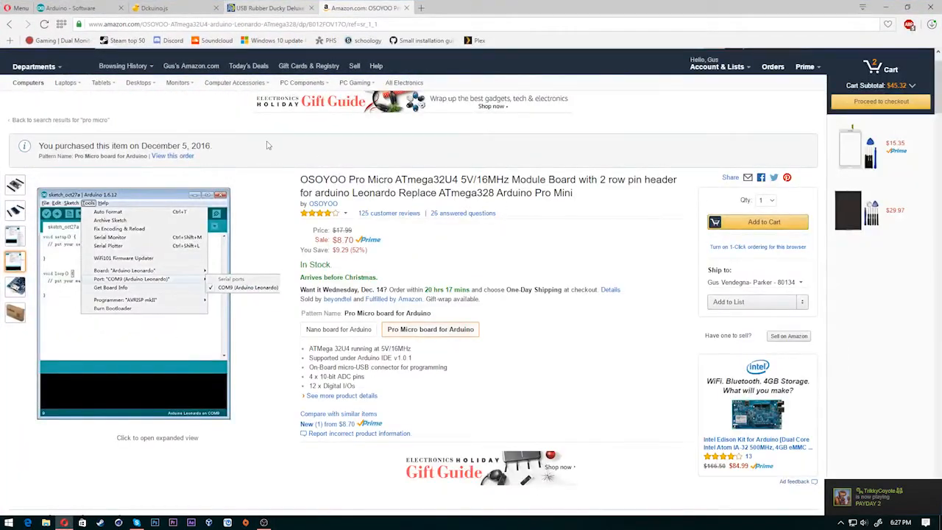
Step: Browse the USB Rubber Ducky Deluxe product page on HakShop
left_click(268, 8)
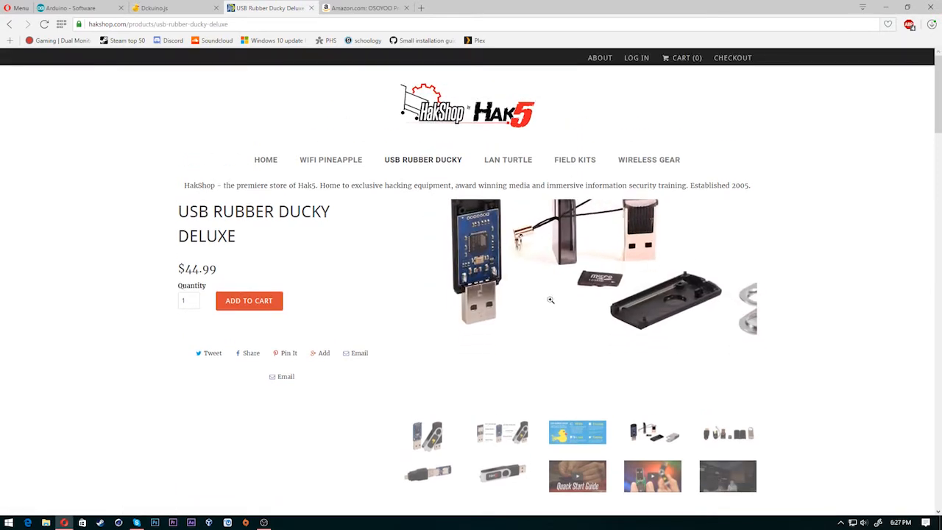
scroll("down", 3)
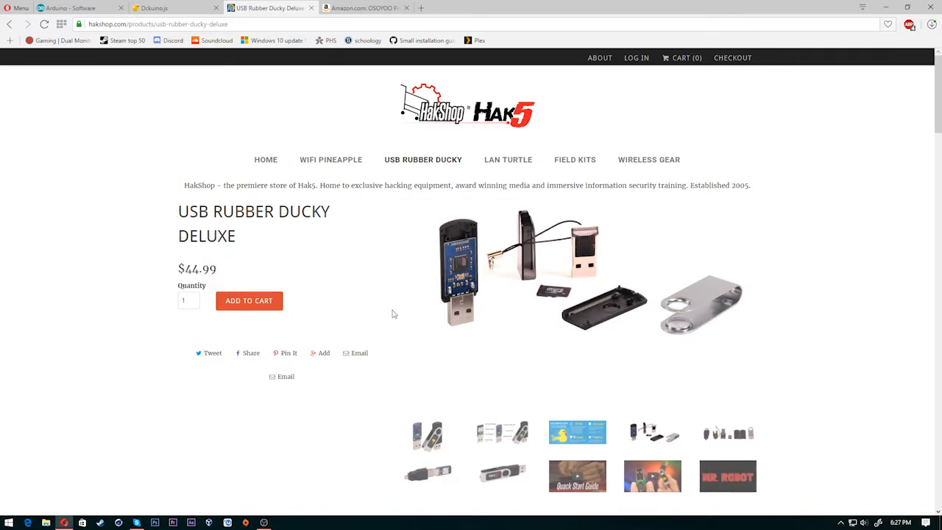
scroll("down", 3)
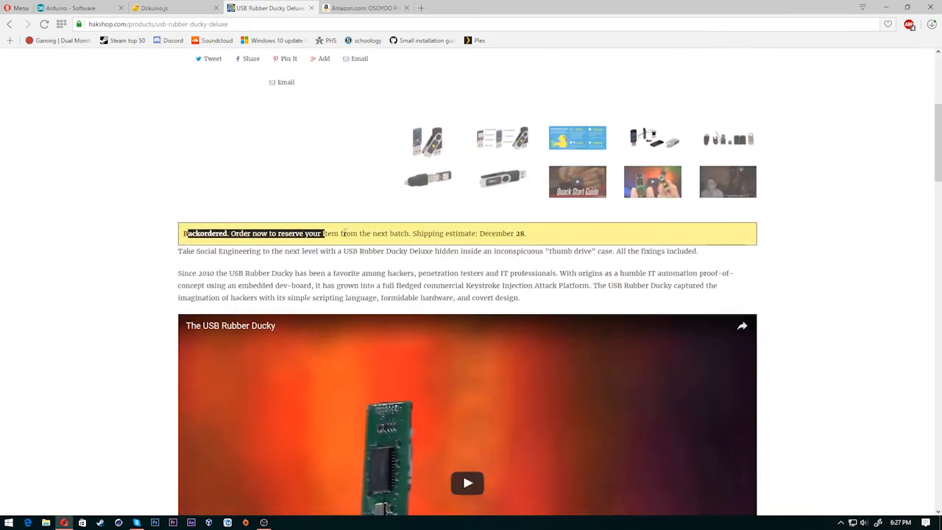
scroll("down", 3)
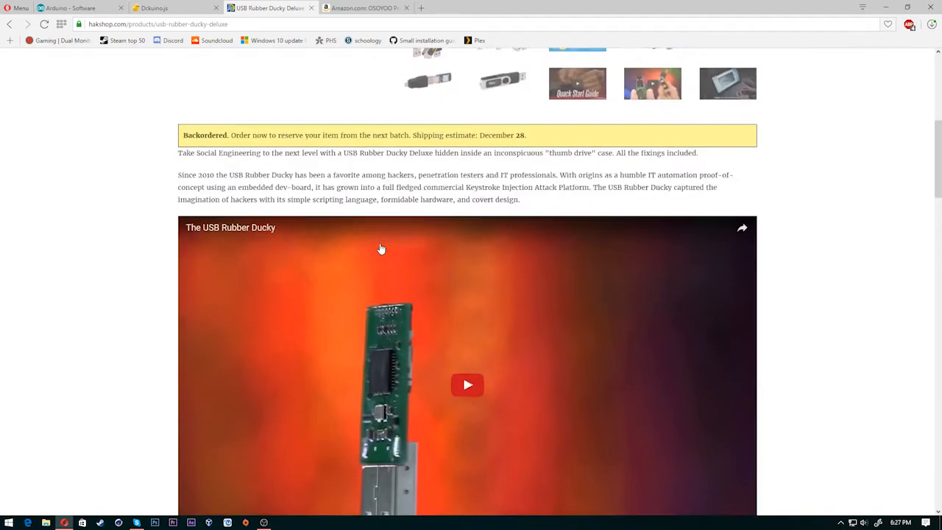
scroll("up", 3)
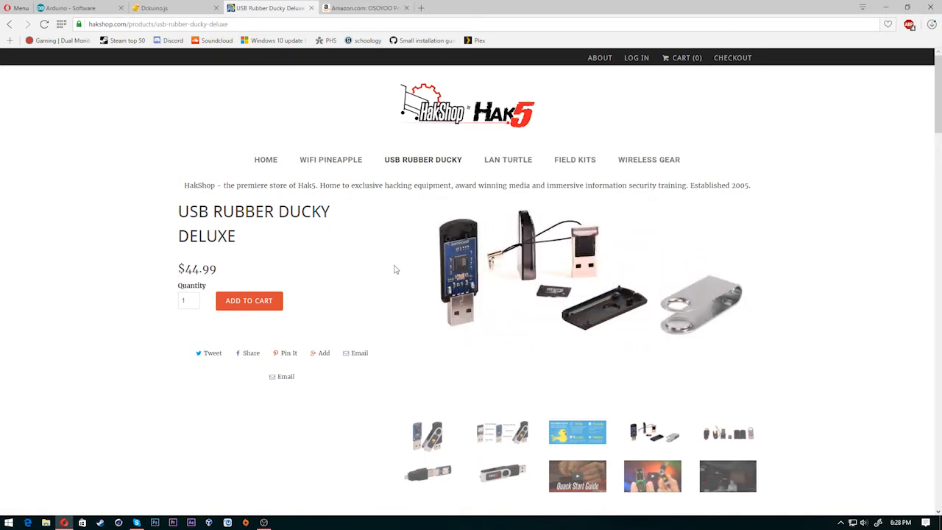
Step: Return to the Pro Micro listing, then go to the Arduino Software download page
left_click(361, 8)
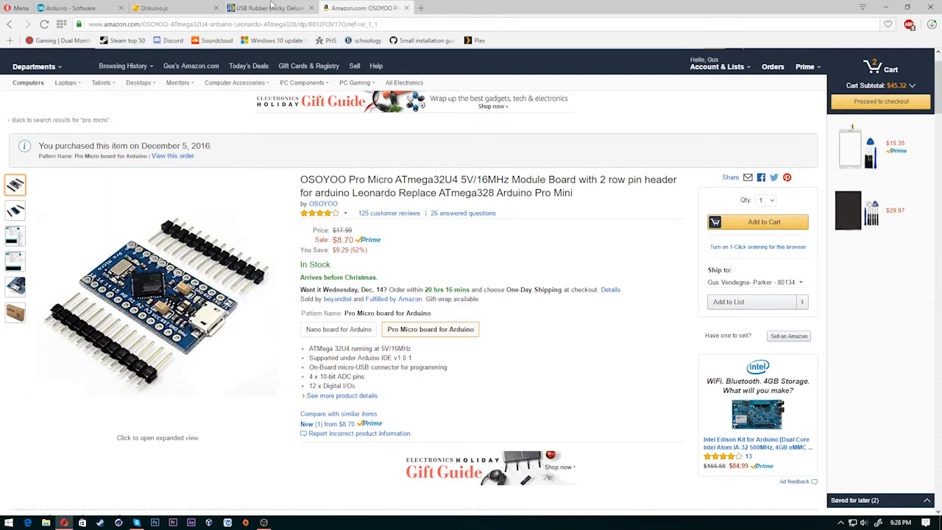
left_click(265, 8)
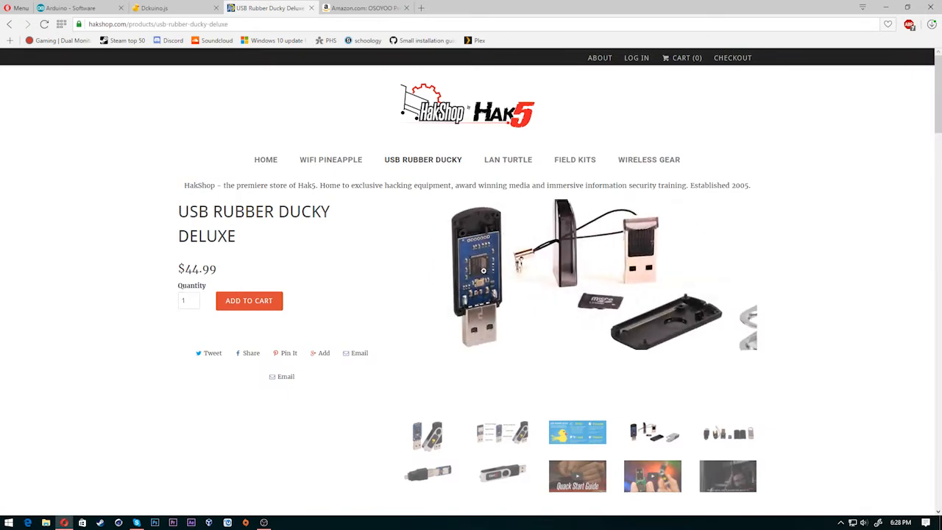
left_click(365, 8)
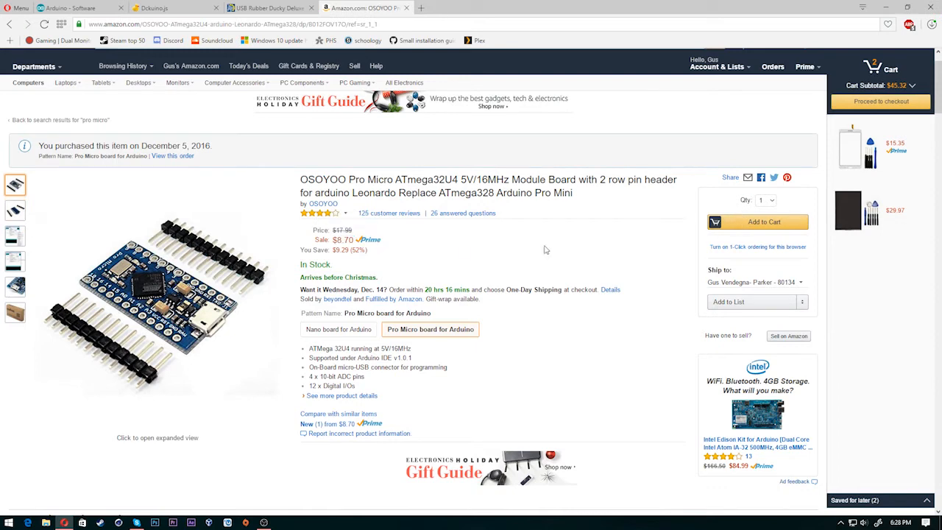
mouse_move(491, 271)
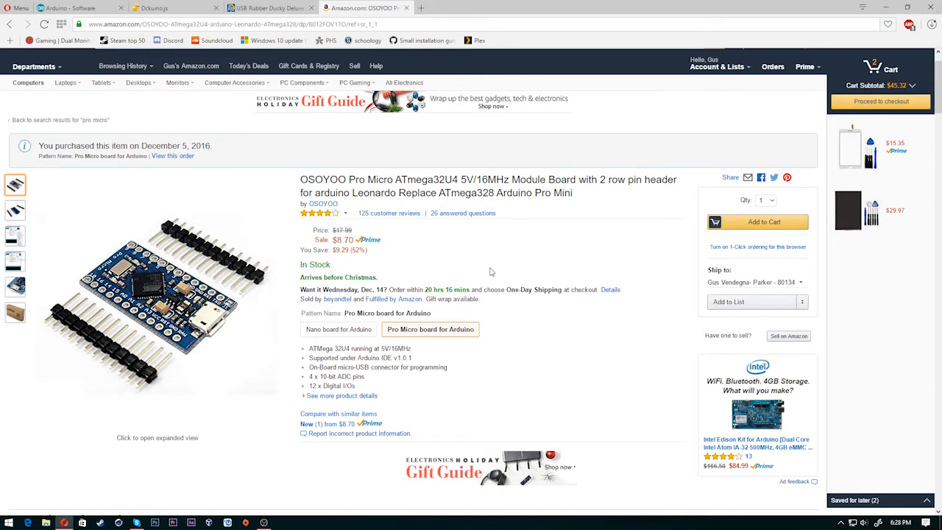
mouse_move(265, 183)
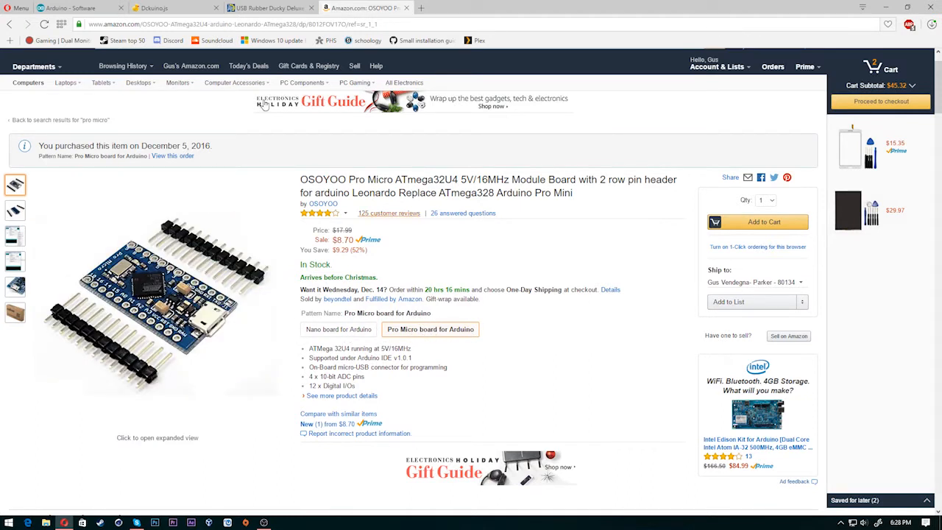
left_click(77, 8)
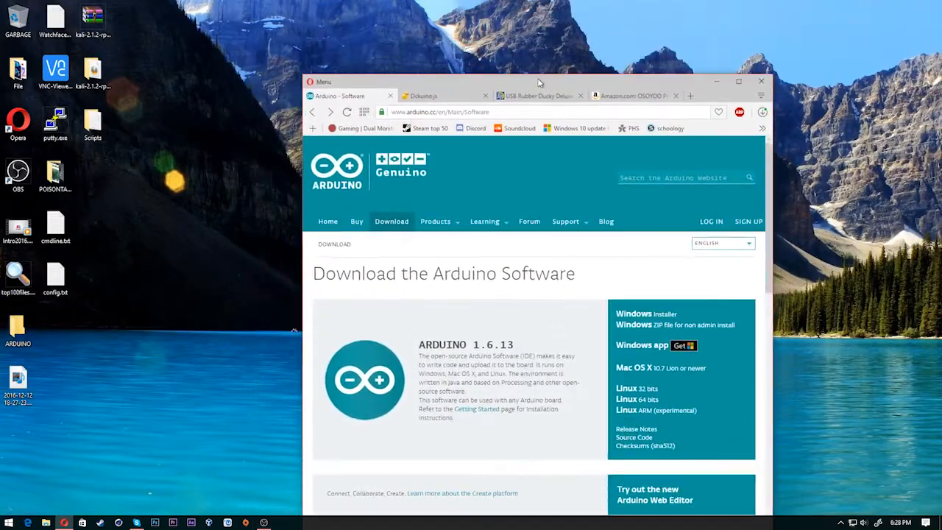
Step: Check the Arduino download page and the board's USB port photo, then minimize the browser
scroll("down", 3)
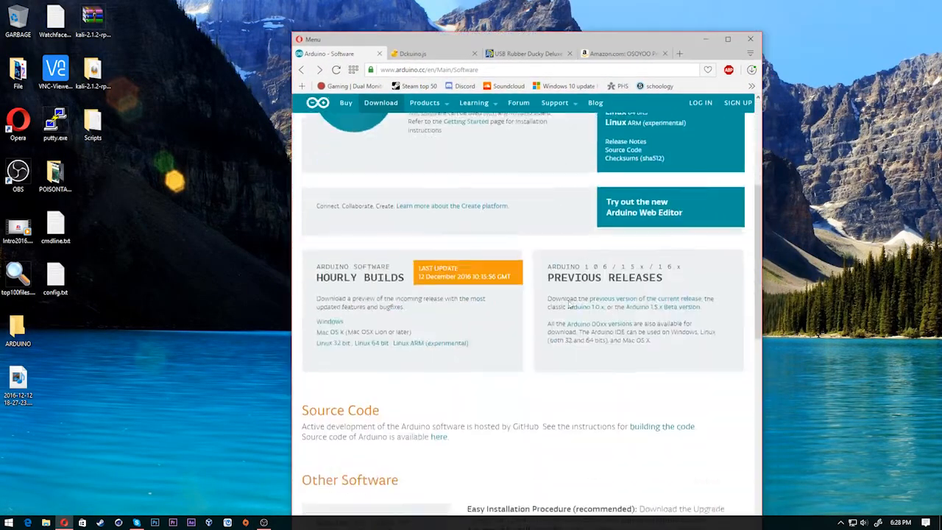
scroll("up", 3)
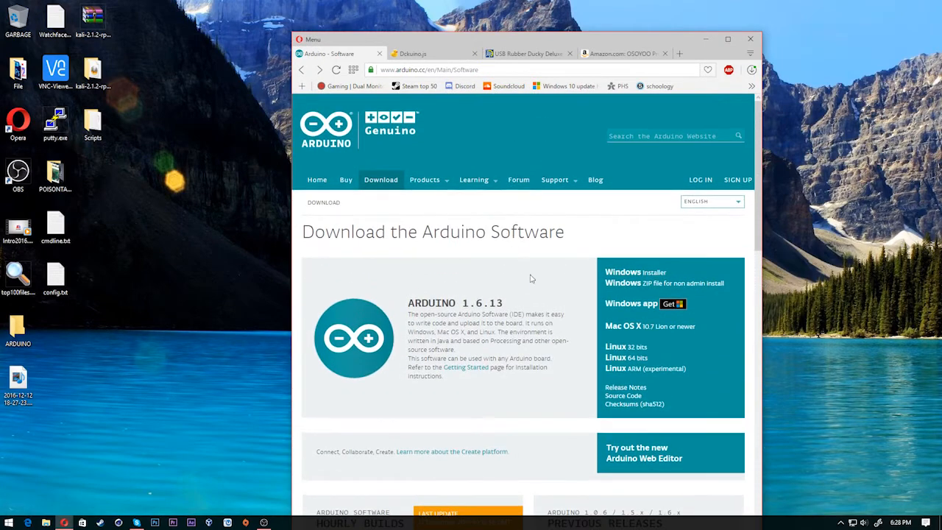
mouse_move(664, 323)
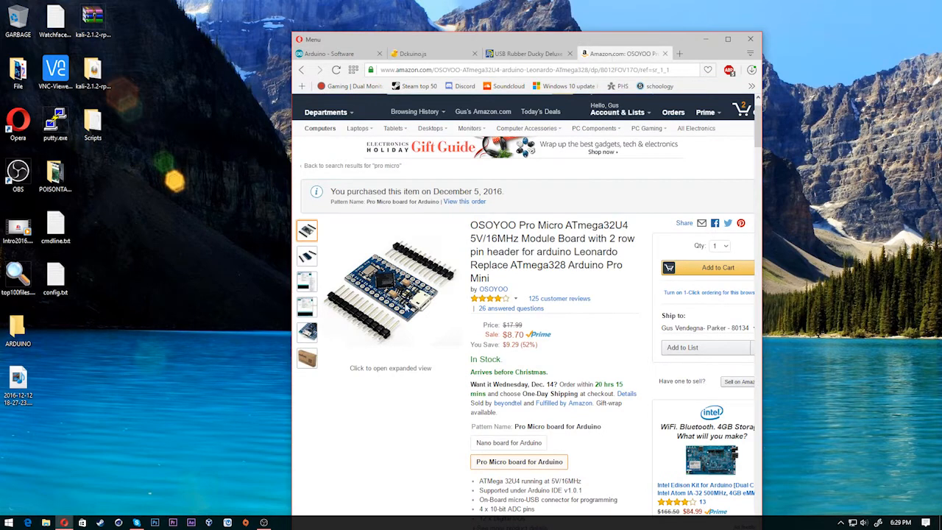
left_click(307, 332)
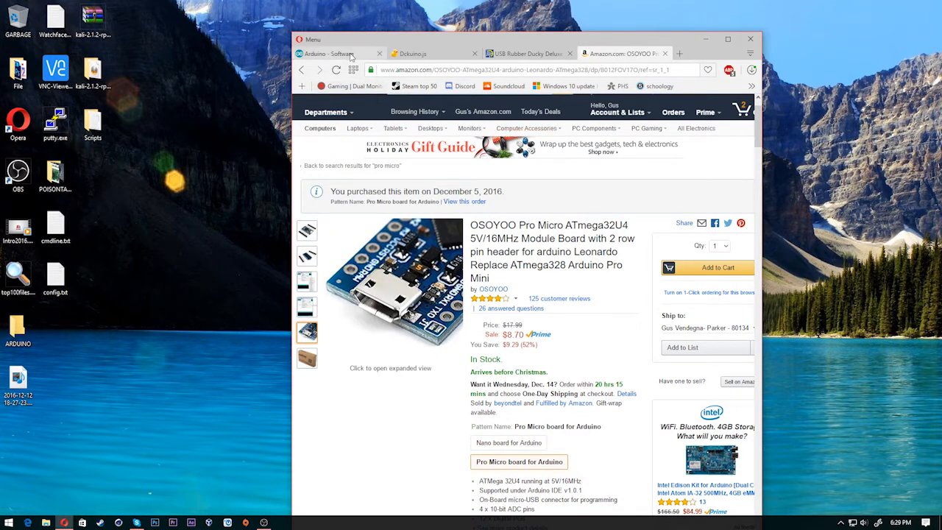
left_click(335, 53)
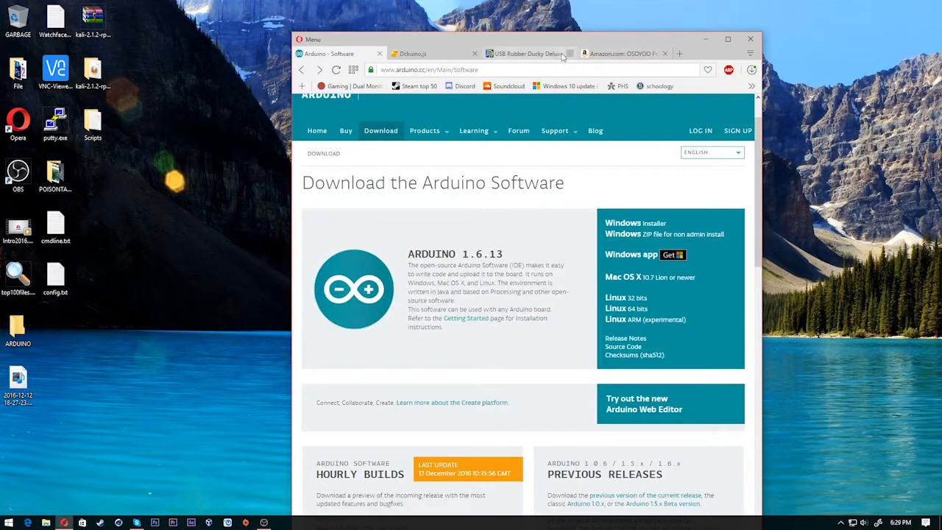
left_click(526, 53)
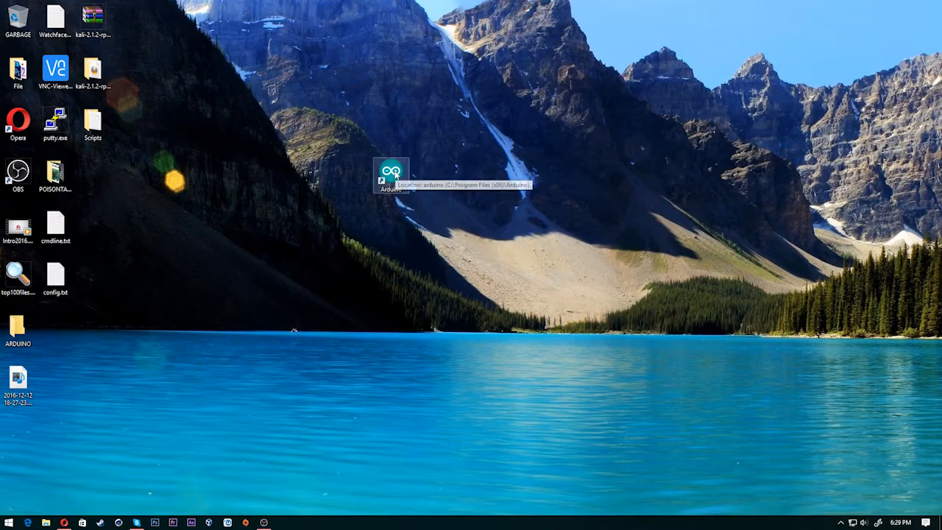
Step: Launch Arduino IDE and target the Arduino/Genuino Micro board on port COM6
double_click(391, 177)
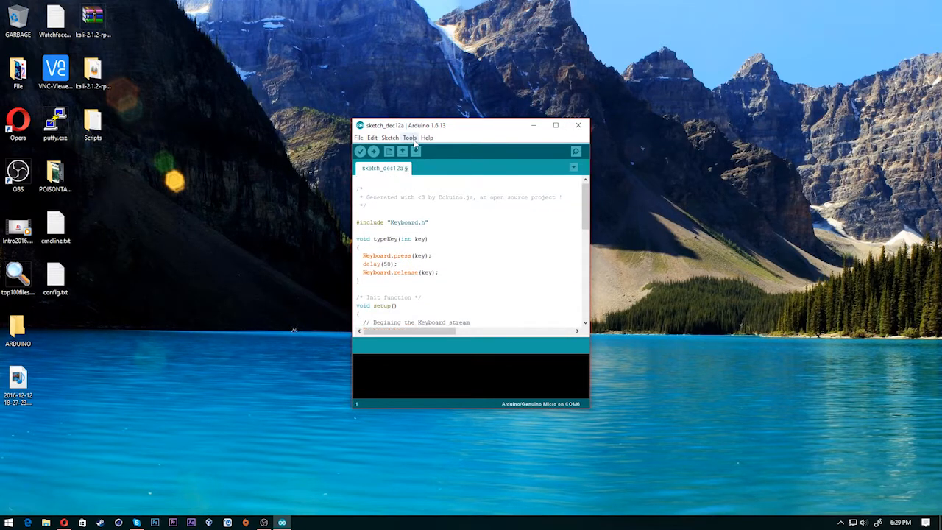
left_click(409, 138)
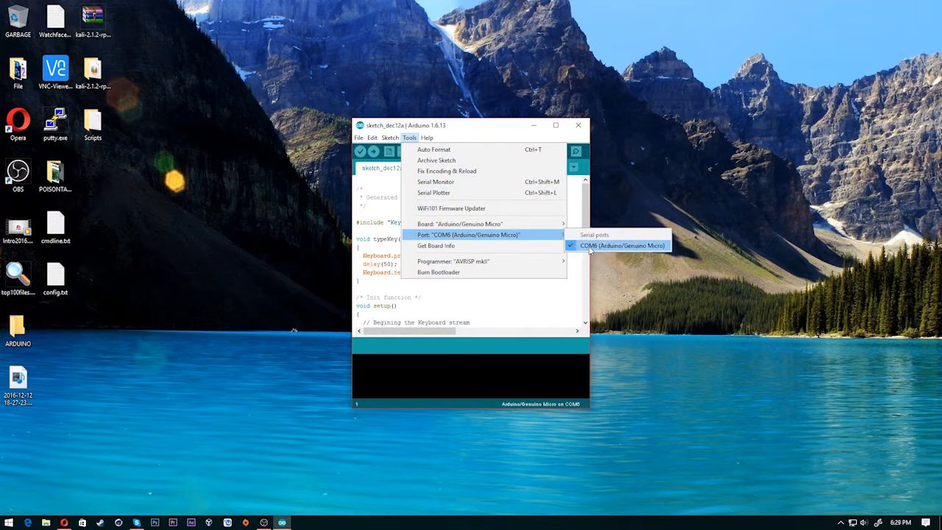
mouse_move(592, 250)
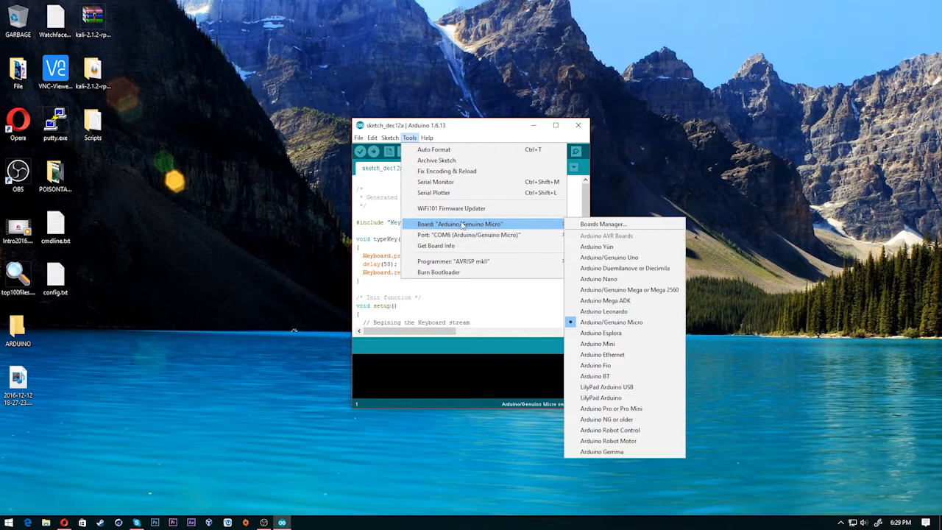
mouse_move(467, 234)
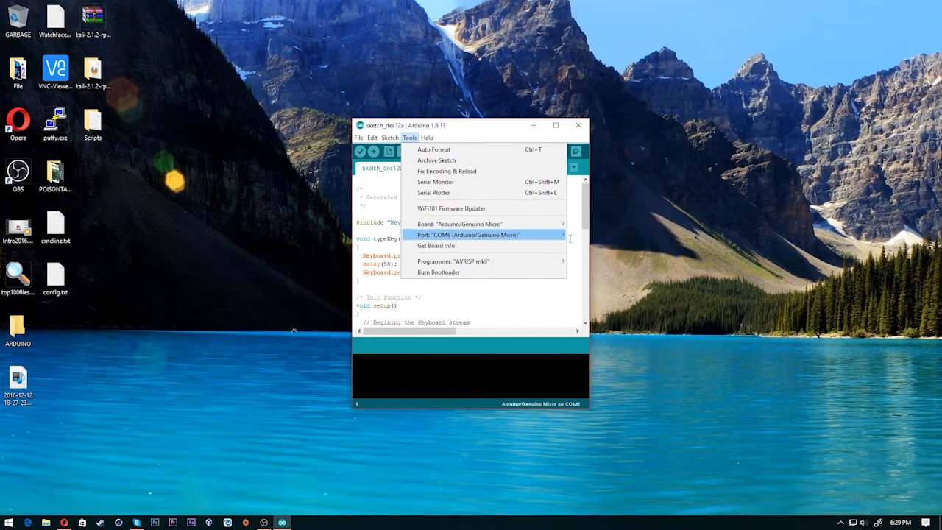
left_click(459, 224)
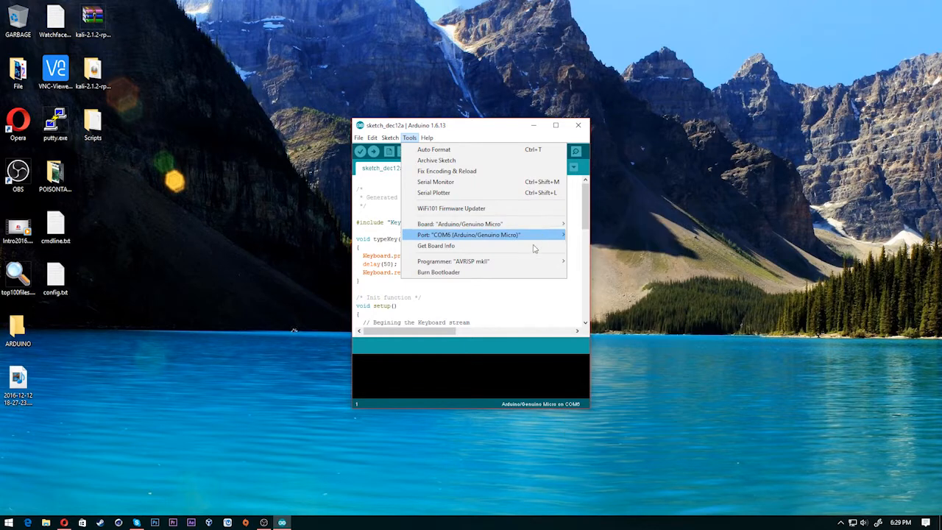
mouse_move(564, 257)
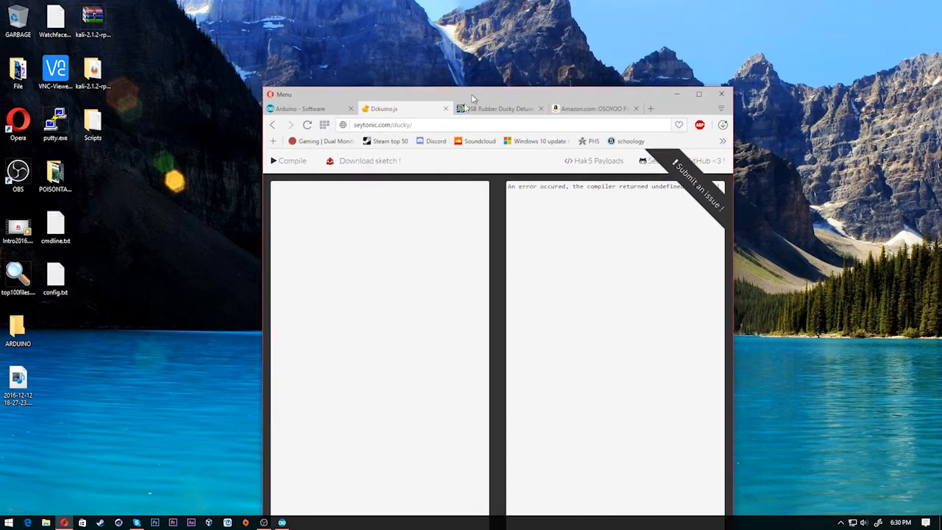
Step: Search for ducky scripts and copy the 'Payload - Hello World' script from the USB-Rubber-Ducky wiki
left_click(280, 90)
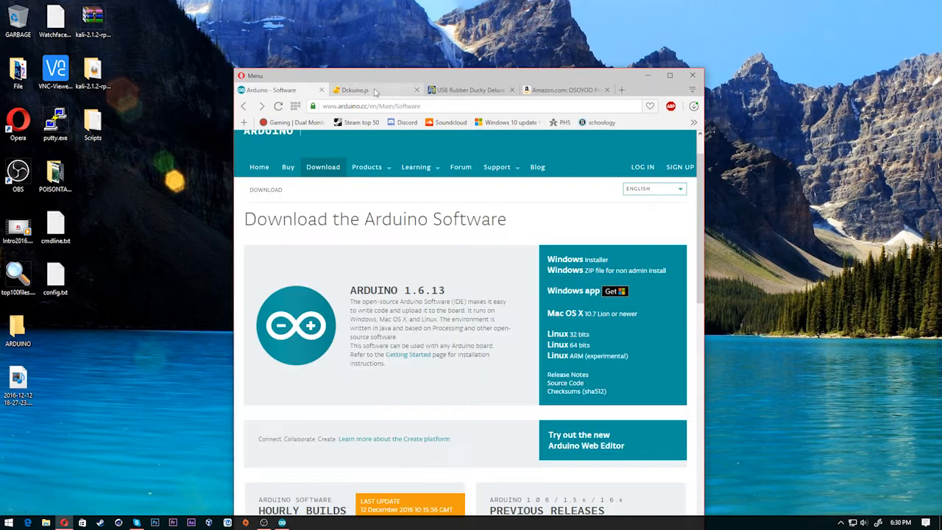
left_click_drag(382, 75, 537, 99)
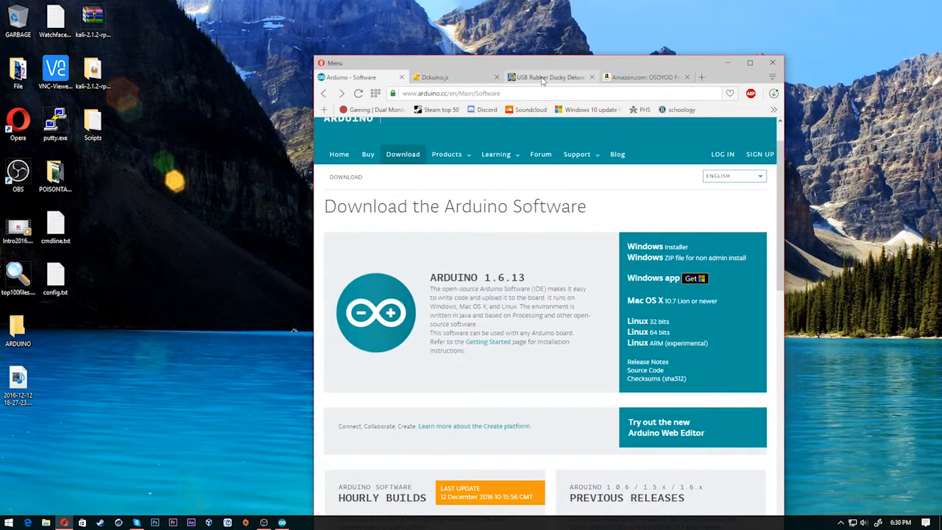
left_click(702, 76)
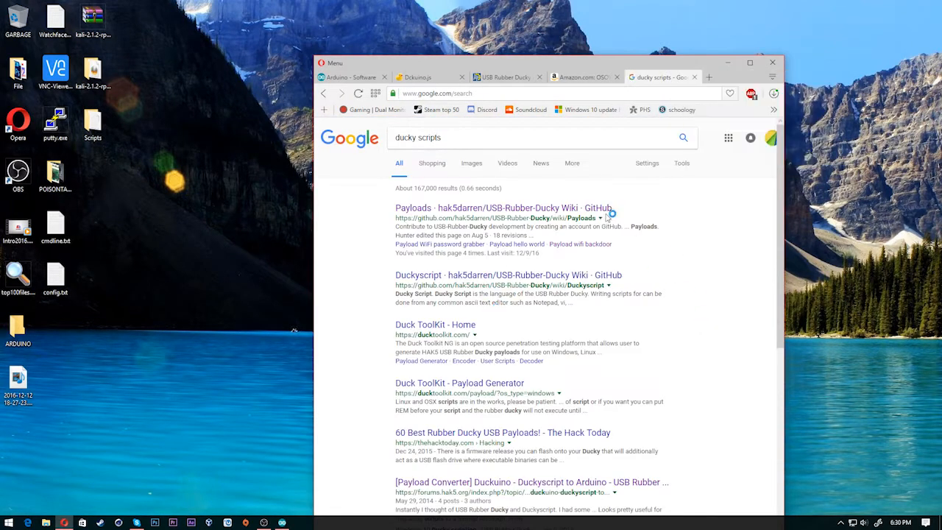
left_click(413, 207)
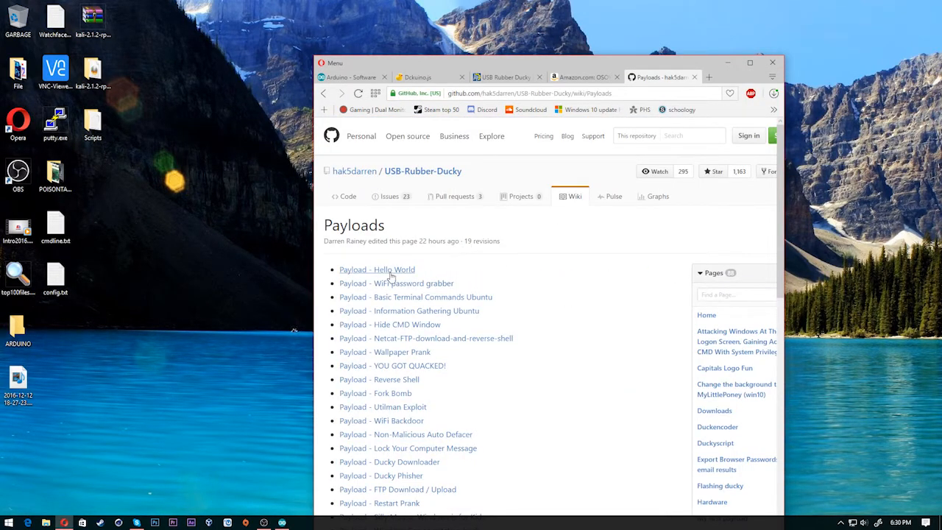
left_click(377, 269)
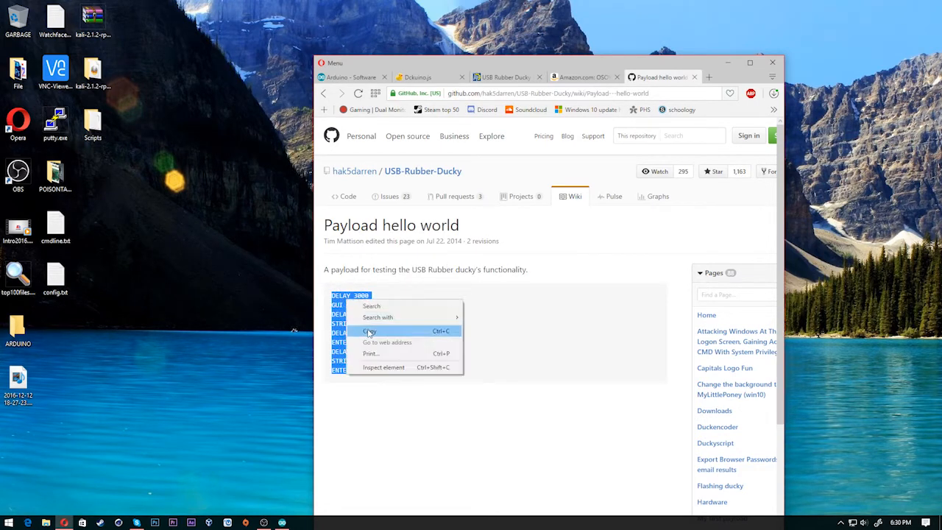
left_click(504, 77)
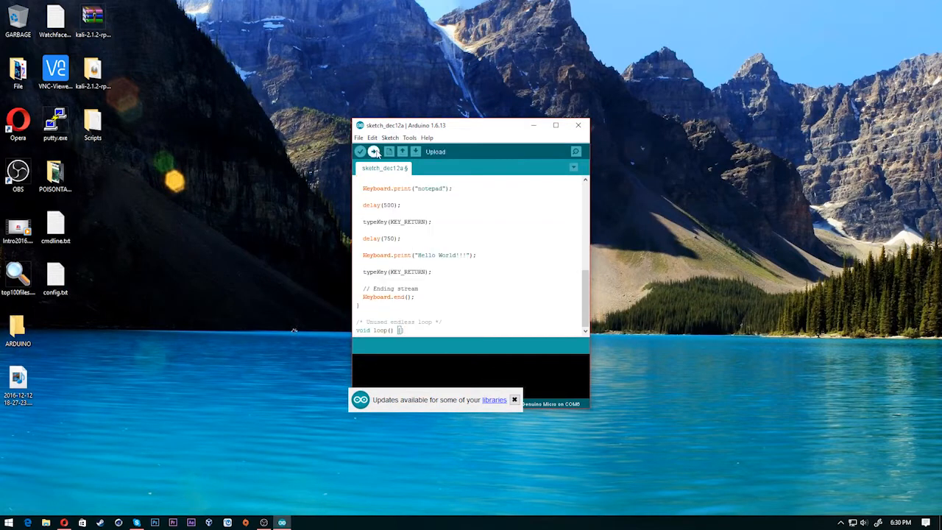
Step: Upload the Keyboard sketch to the Micro, which opens Notepad to type 'Hello World!!!'
left_click(373, 152)
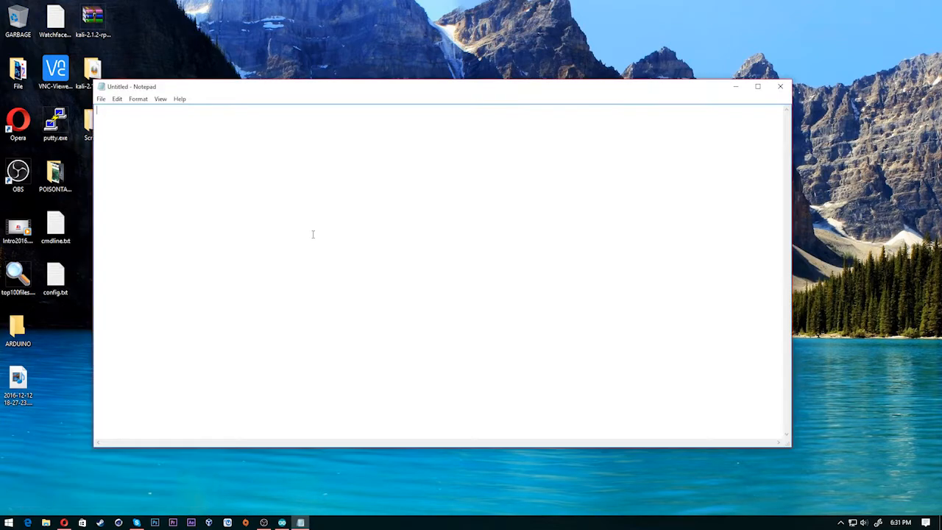
type("Hello World!!!\");")
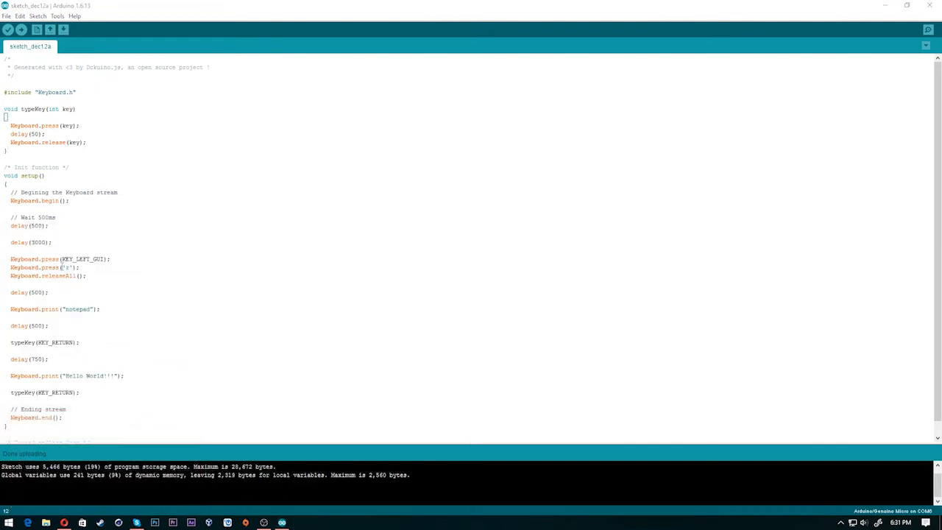
Step: Scroll through the sketch's Keyboard commands, then bring up the Payload hello world page
scroll("down", 3)
type("note")
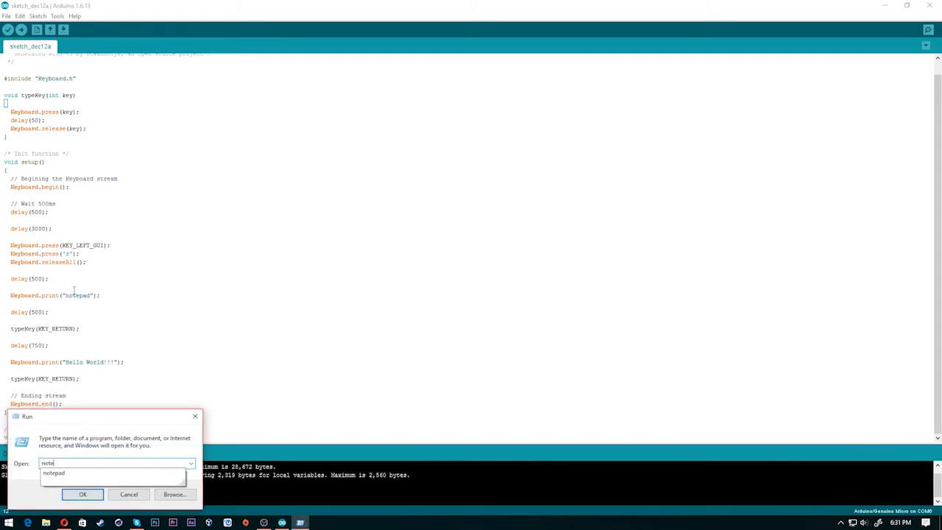
left_click(82, 493)
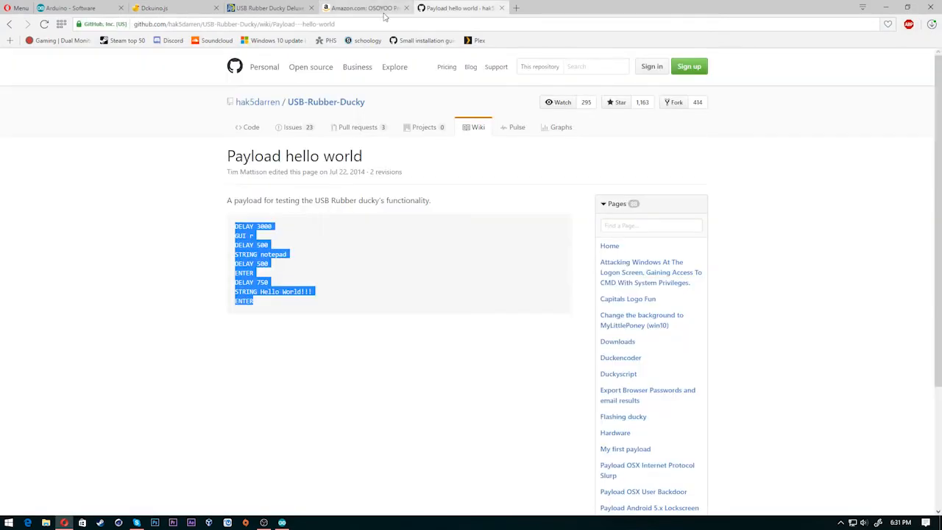
Step: Cycle through the Pro Micro listing, Hello World payload and USB Rubber Ducky Deluxe tabs
left_click(364, 8)
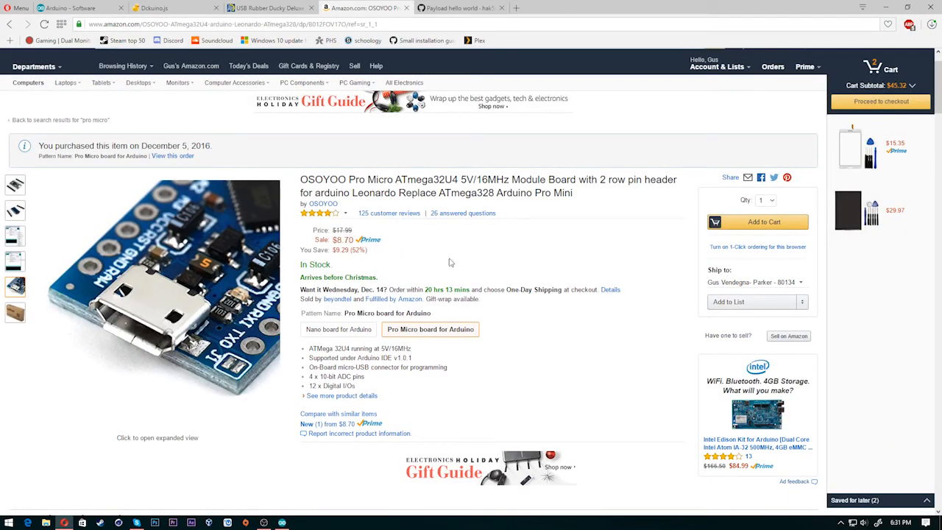
left_click(456, 8)
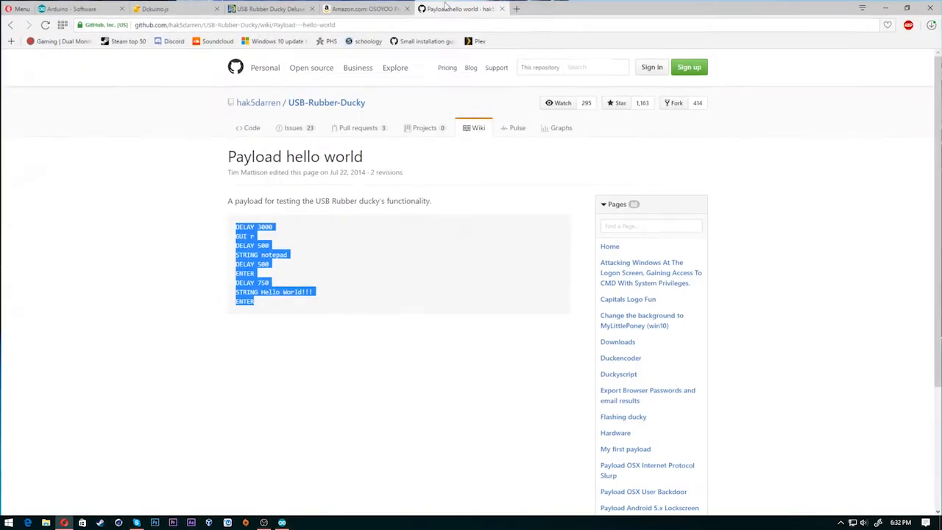
left_click(268, 8)
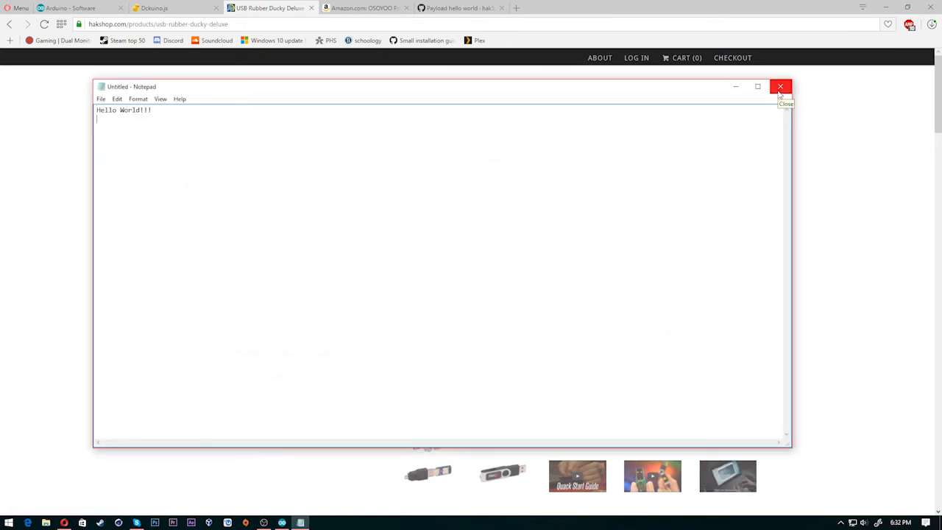
Step: Close the 'Hello World!!!' Notepad window and show the $44.99 USB Rubber Ducky Deluxe page
left_click(780, 86)
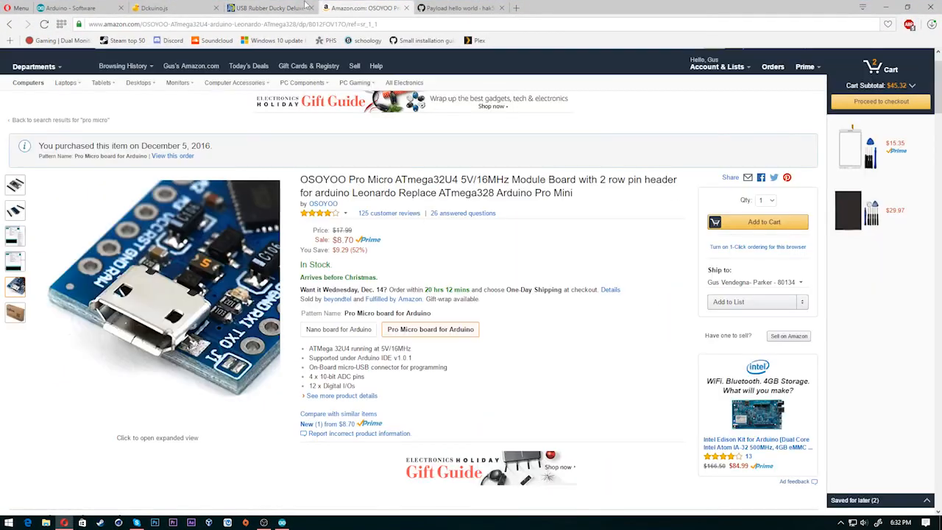
left_click(268, 8)
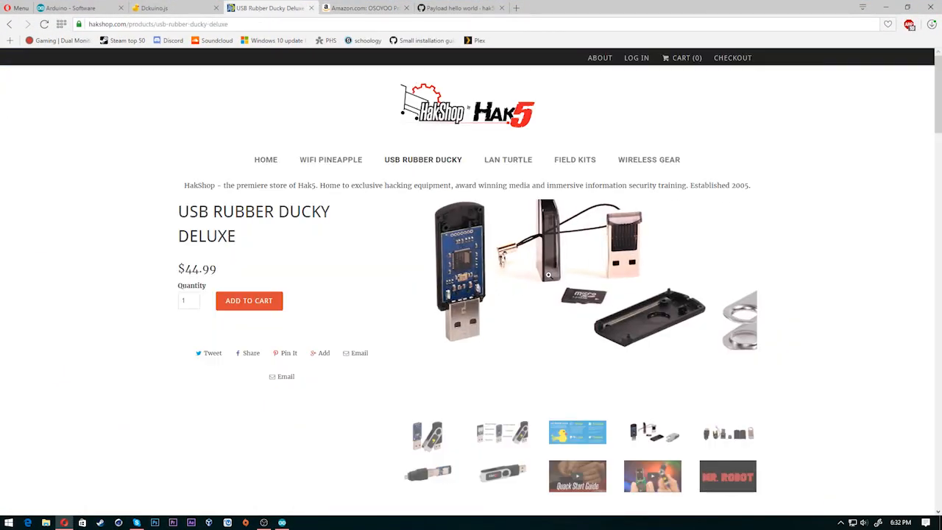